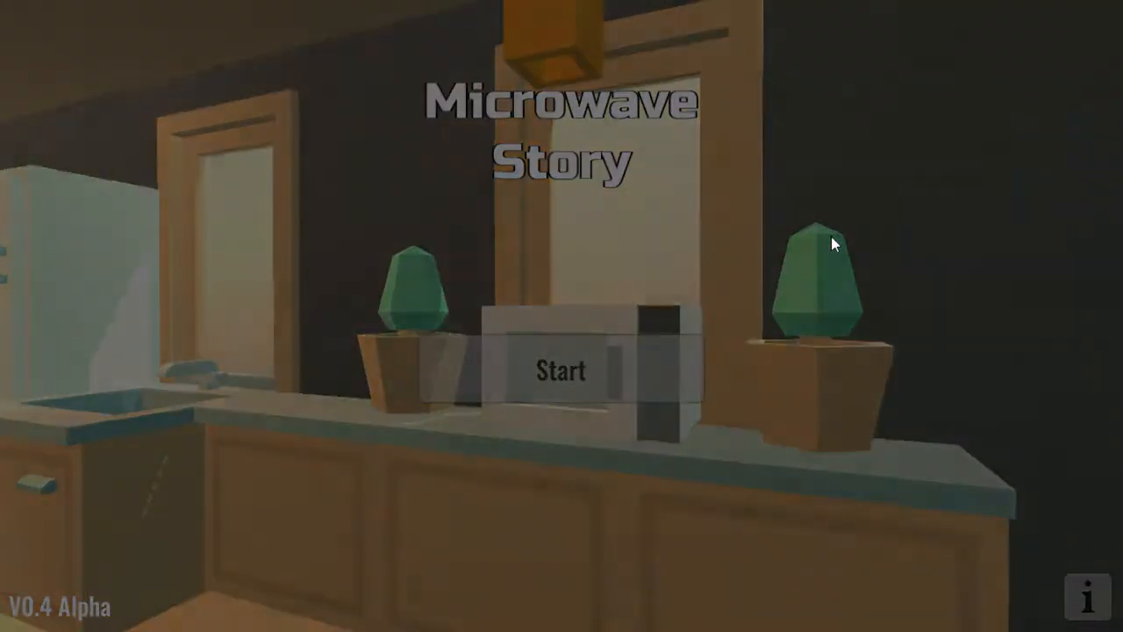
Start a new game so the intro reveals the letter and toy treasure chest
left_click(561, 369)
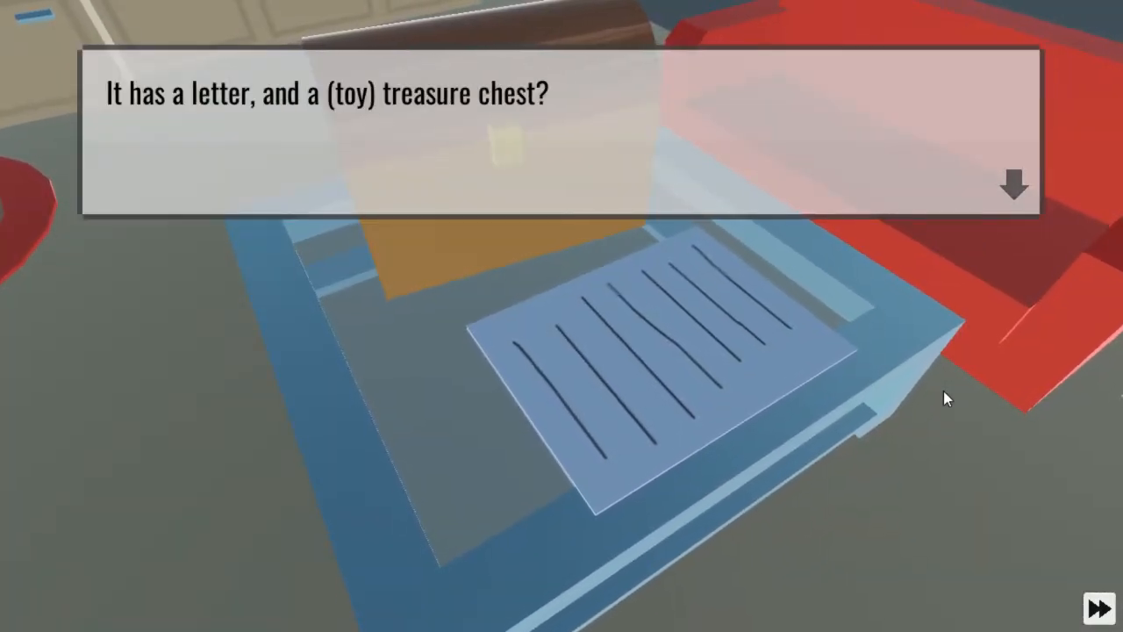
Page through Dad's letter promising the chest's money to whoever opens it
left_click(1014, 185)
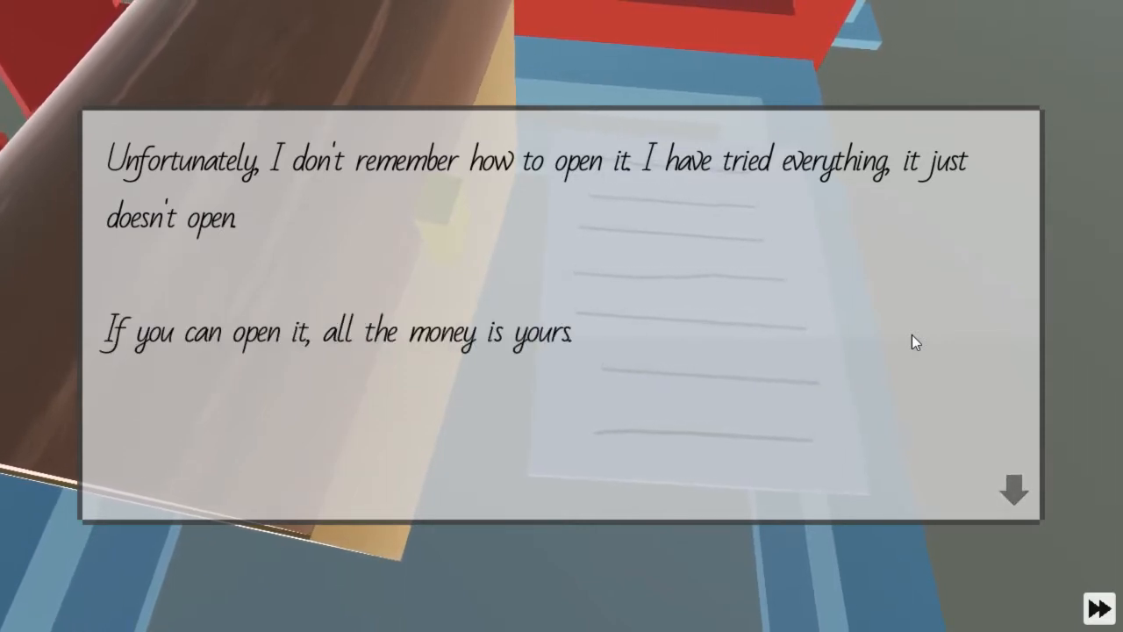
left_click(1014, 490)
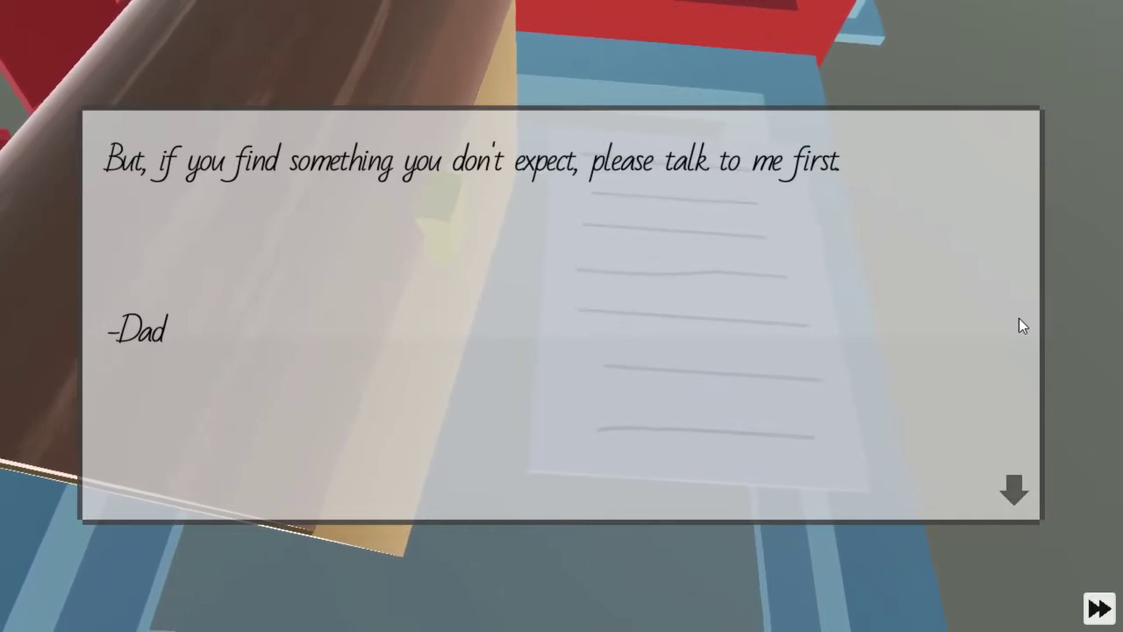
left_click(1014, 490)
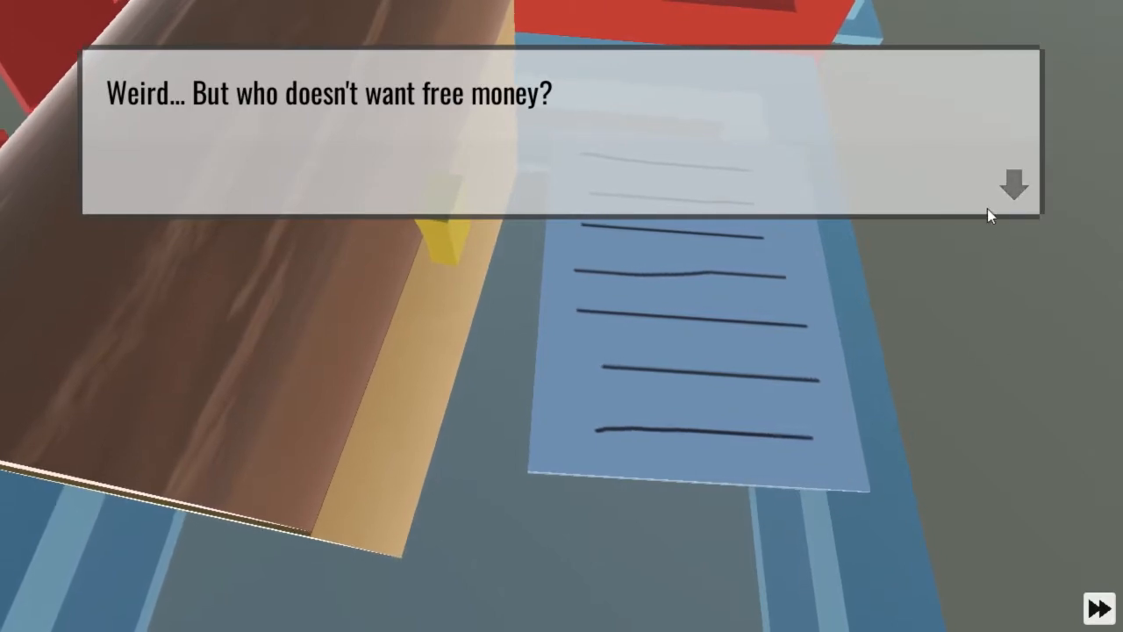
Finish the intro dialogue so the real-microwave disclaimer appears
left_click(1014, 186)
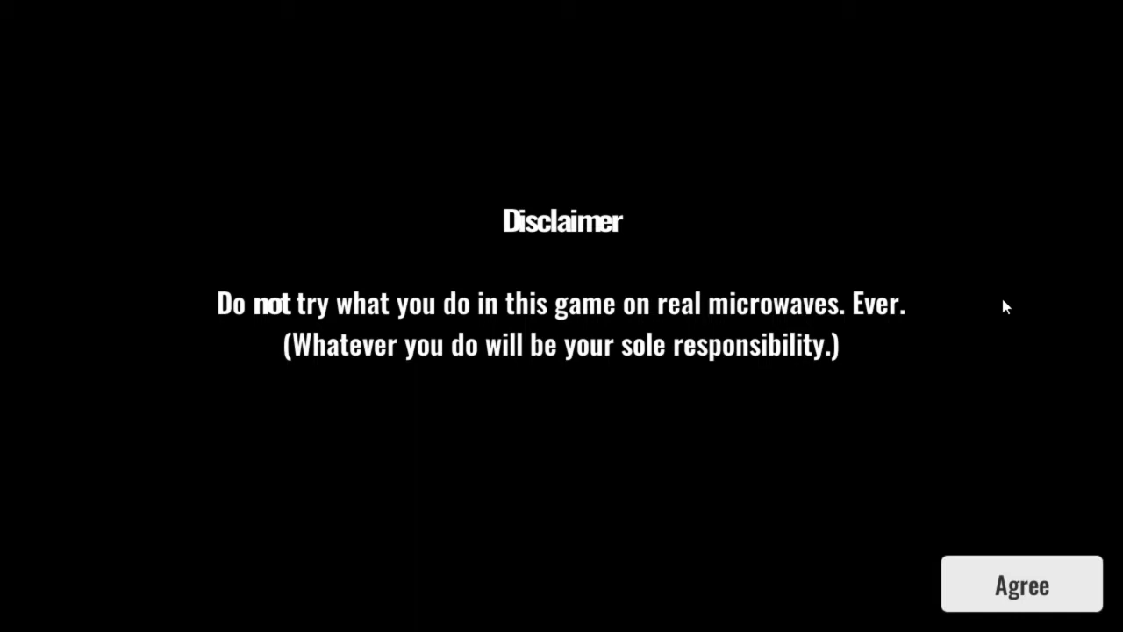
Agree to the disclaimer and reach the microwave holding the chest with 0 money
left_click(1021, 584)
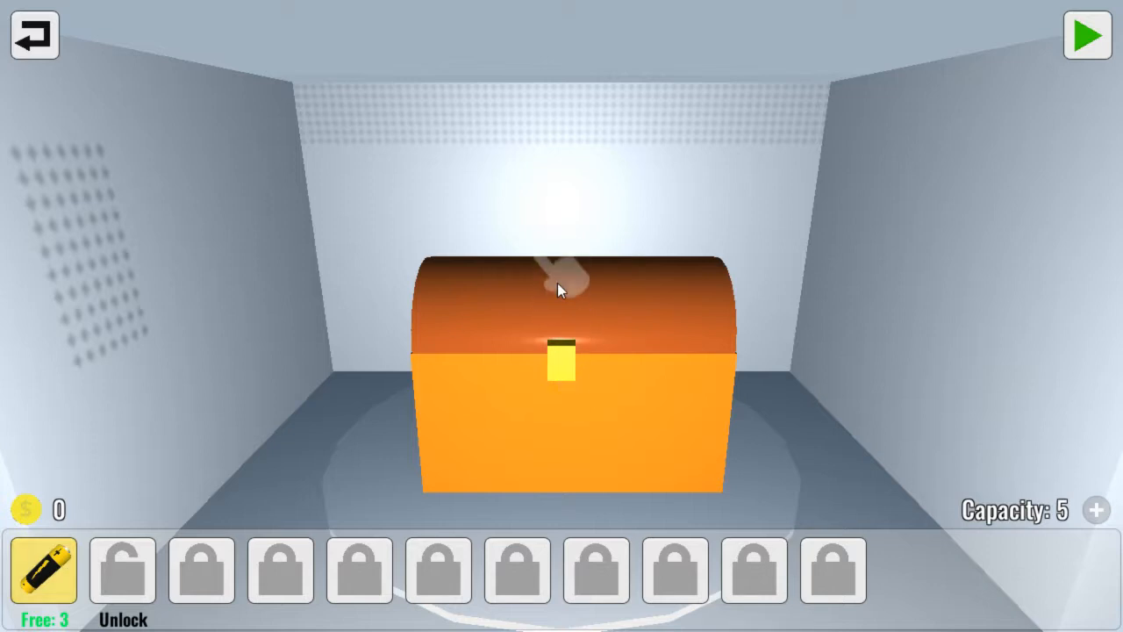
Add batteries beside the chest and run the microwave, earning 43 money
left_click(565, 289)
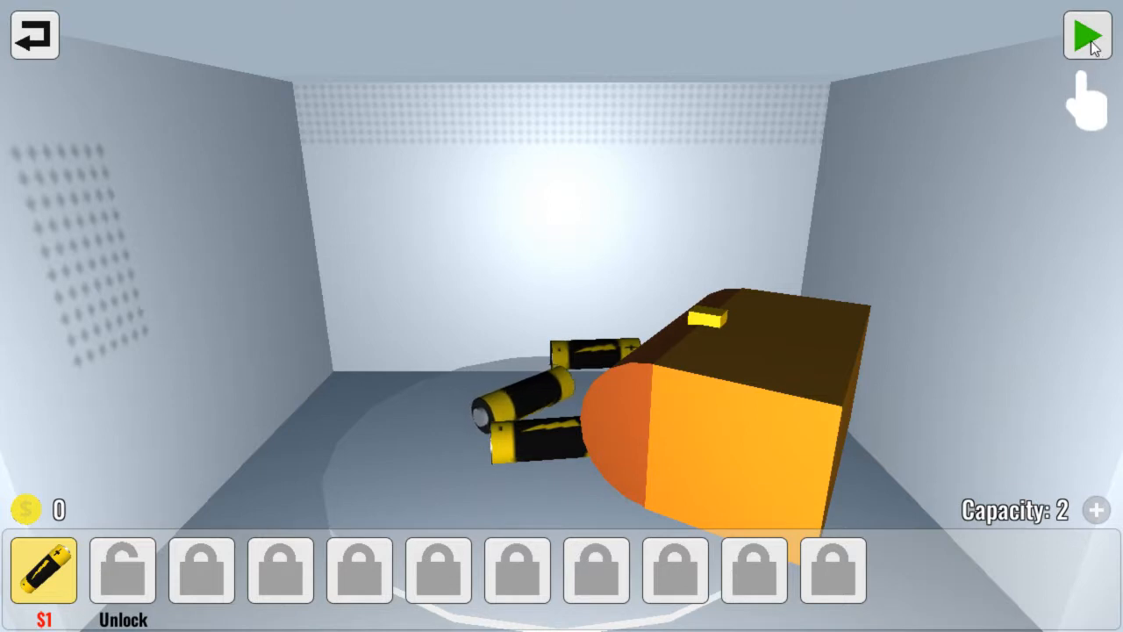
left_click(1086, 35)
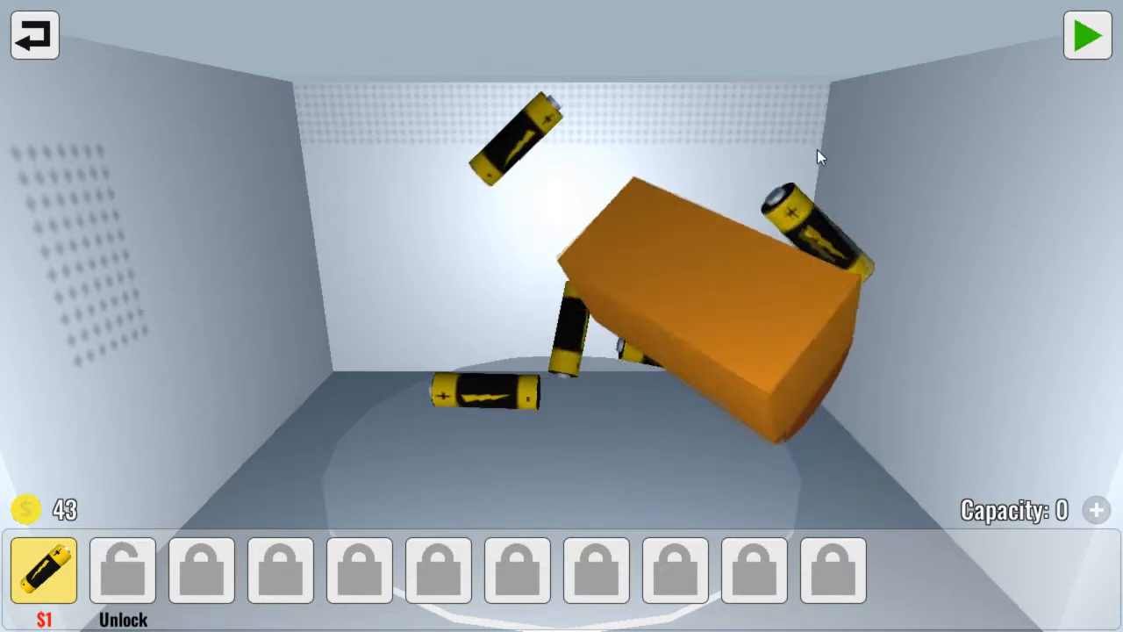
Run another microwave cycle, bringing the money to 62
left_click(1088, 35)
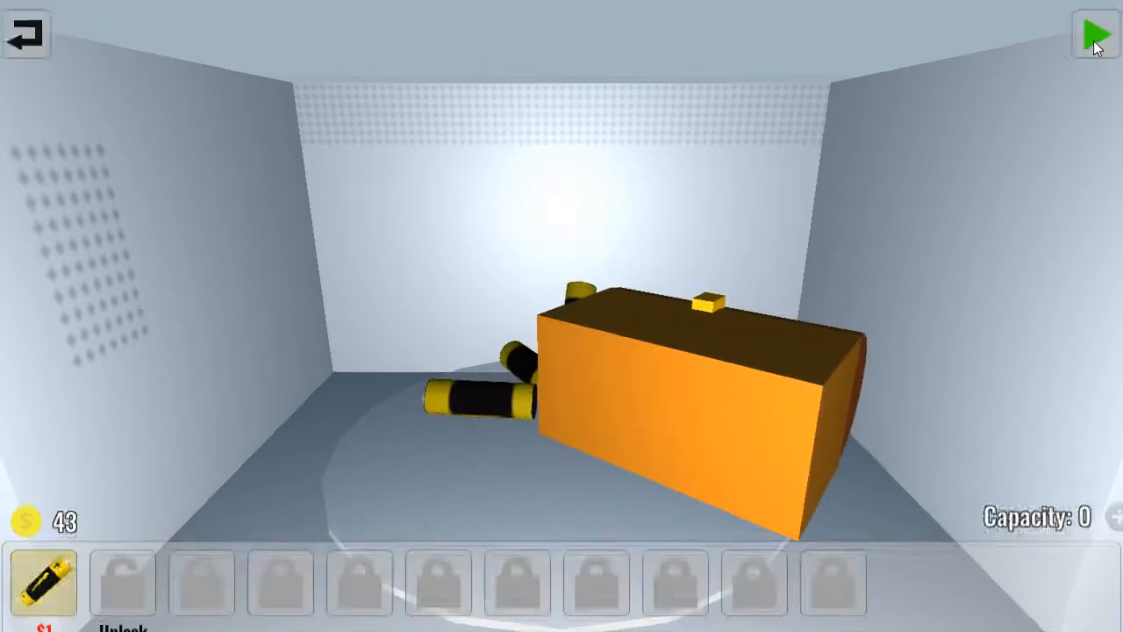
left_click(1092, 33)
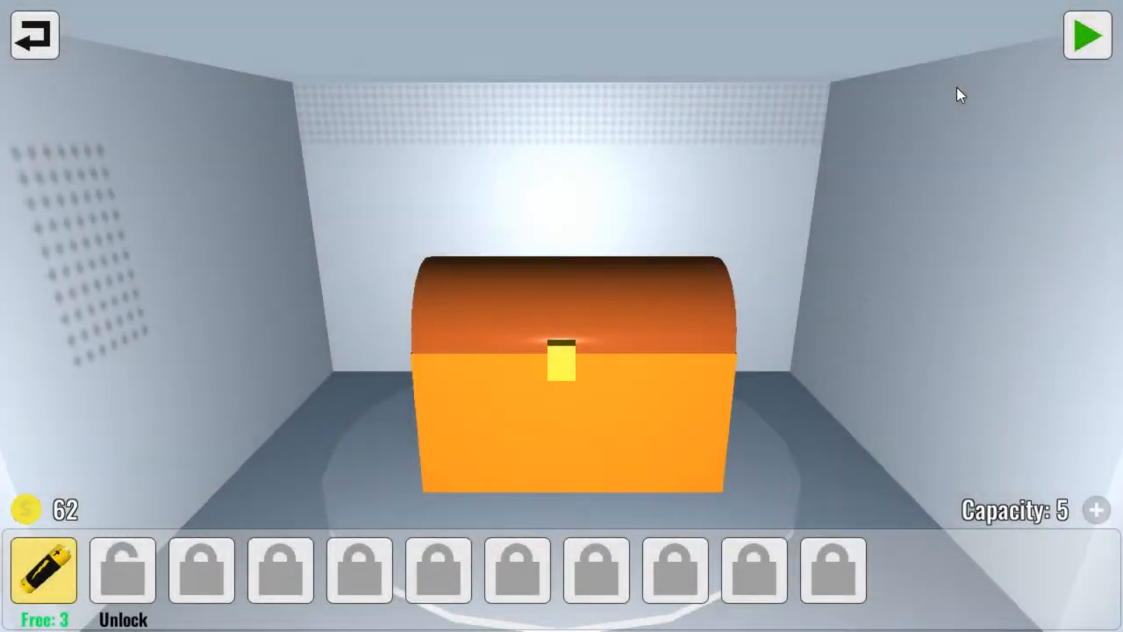
Load fresh batteries with the chest and microwave them, reaching 95 money
left_click(561, 369)
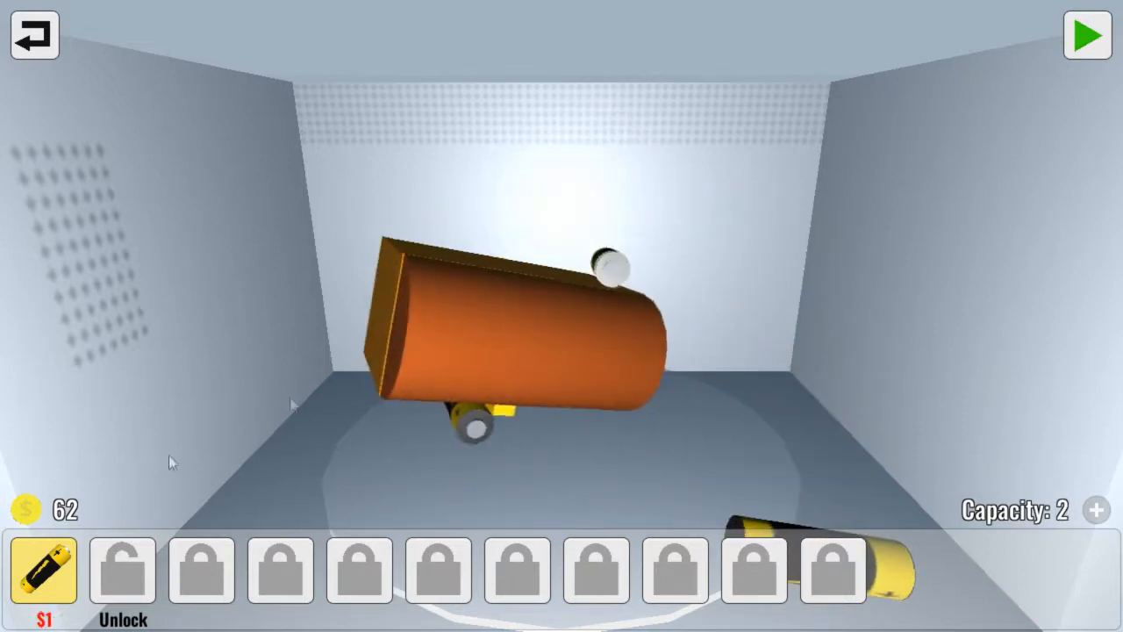
left_click(1088, 35)
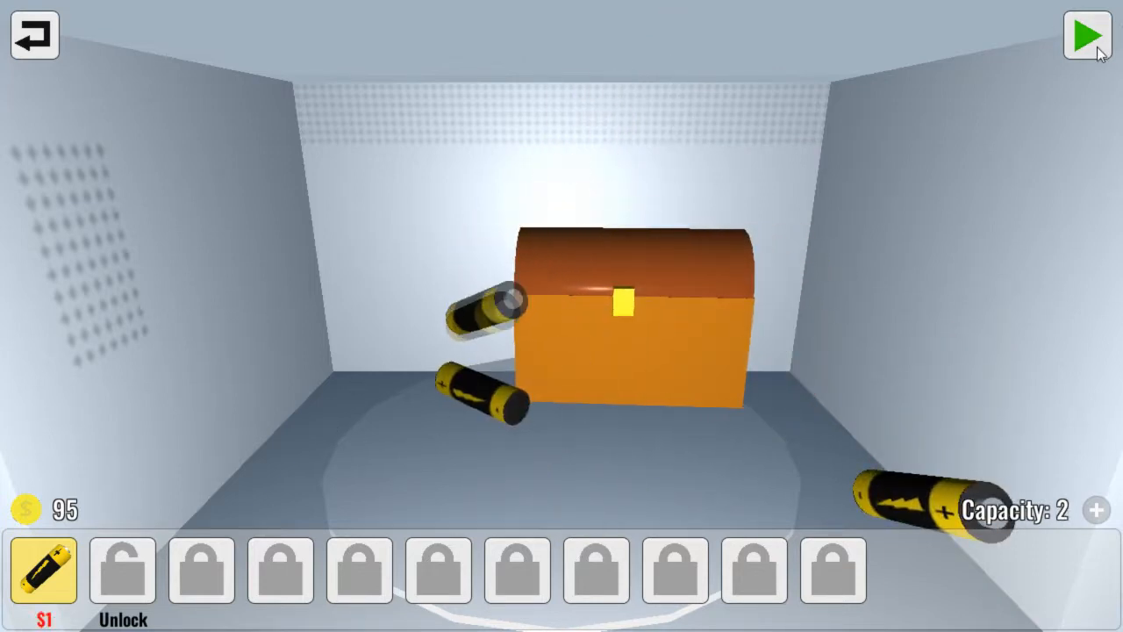
Microwave the chest and batteries again, raising the money to 141
left_click(1088, 35)
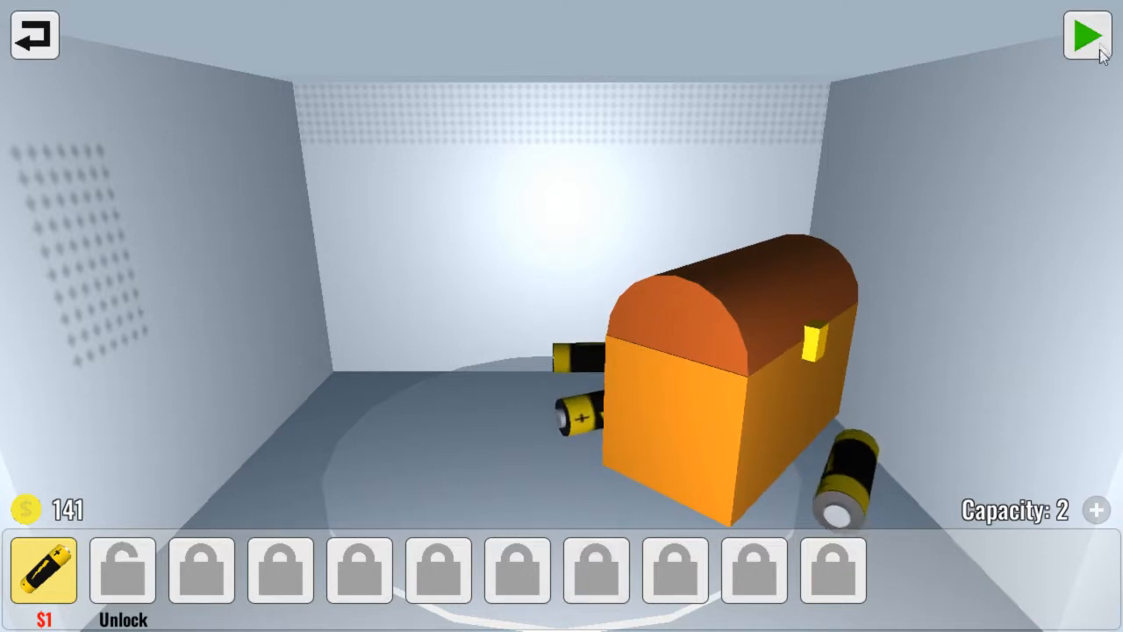
Run one more cycle, then unlock the light bulb item for $150
left_click(1088, 35)
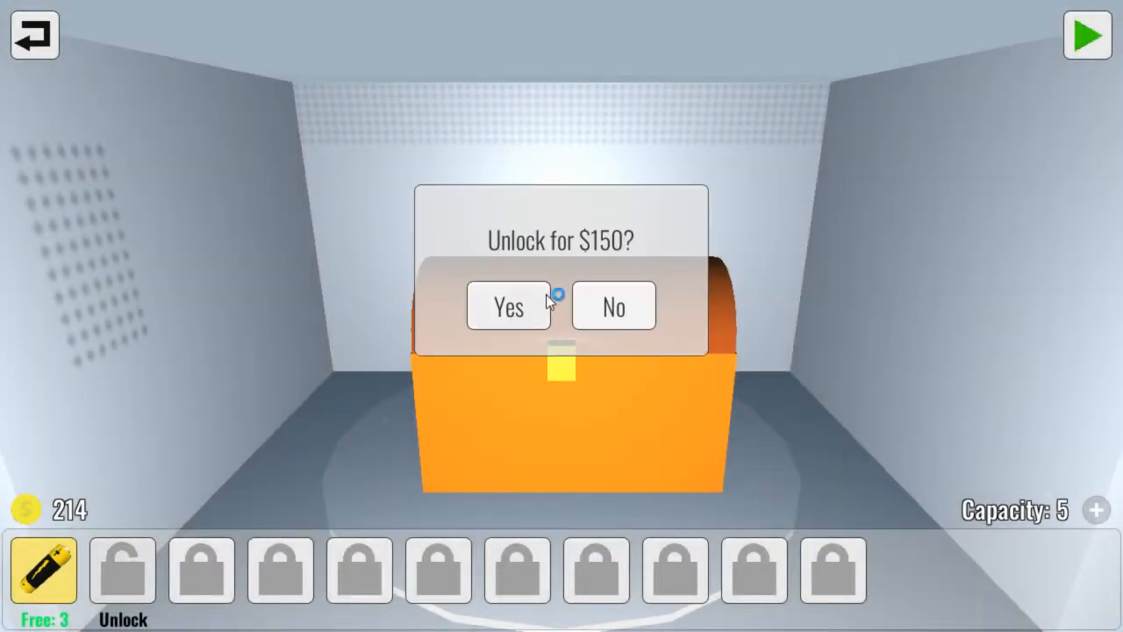
left_click(509, 305)
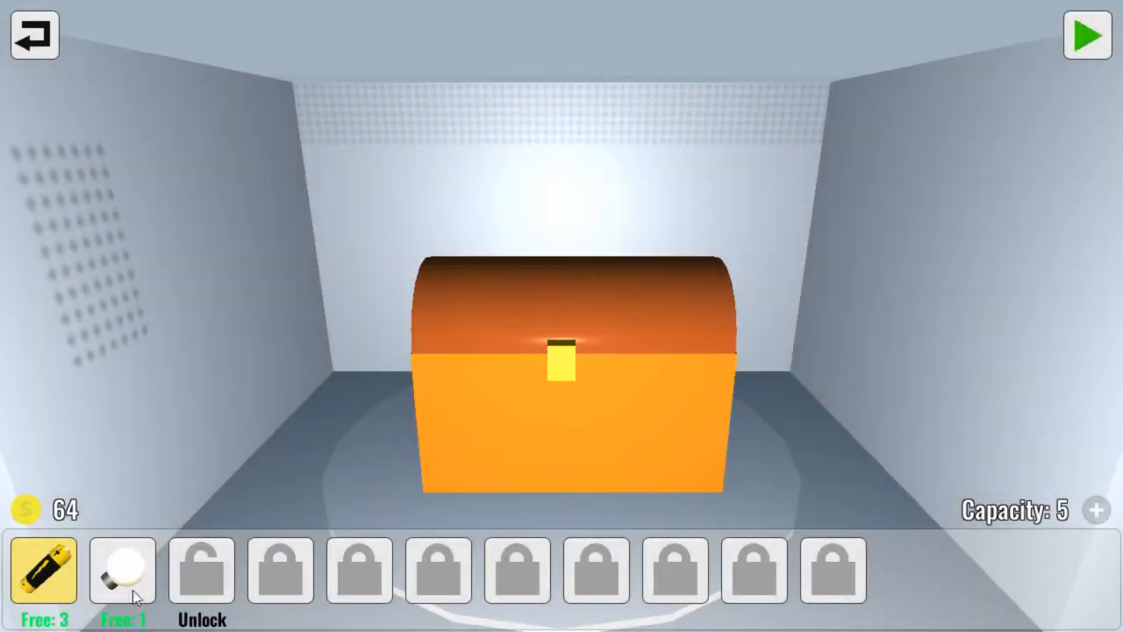
left_click(122, 570)
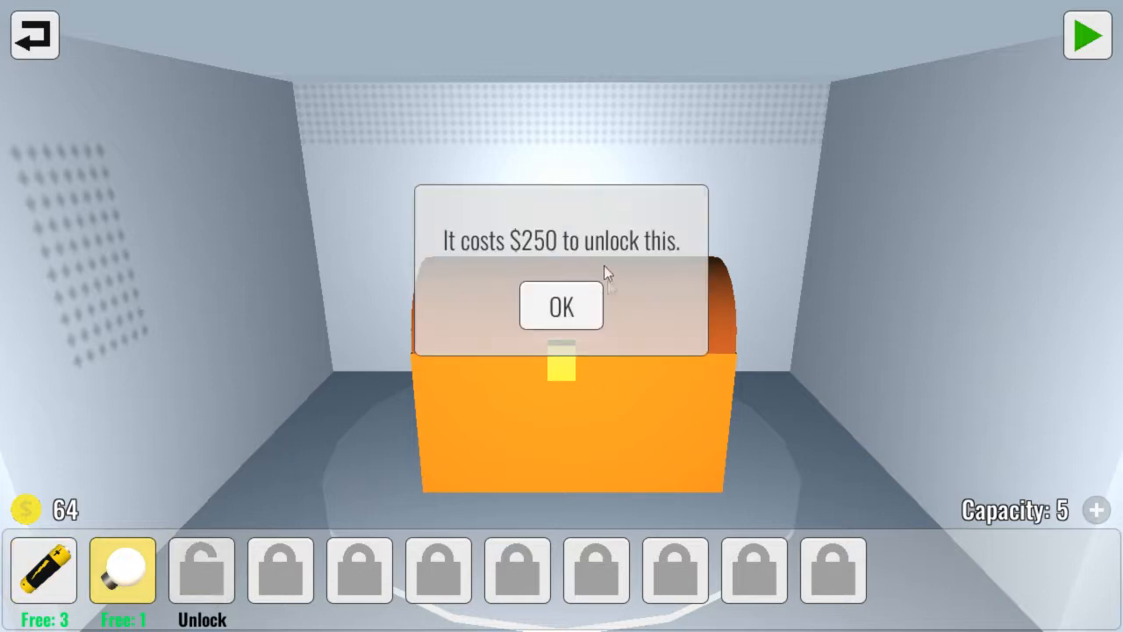
Dismiss the unlock notice and microwave the chest with batteries and a bulb, reaching 119 money
left_click(562, 305)
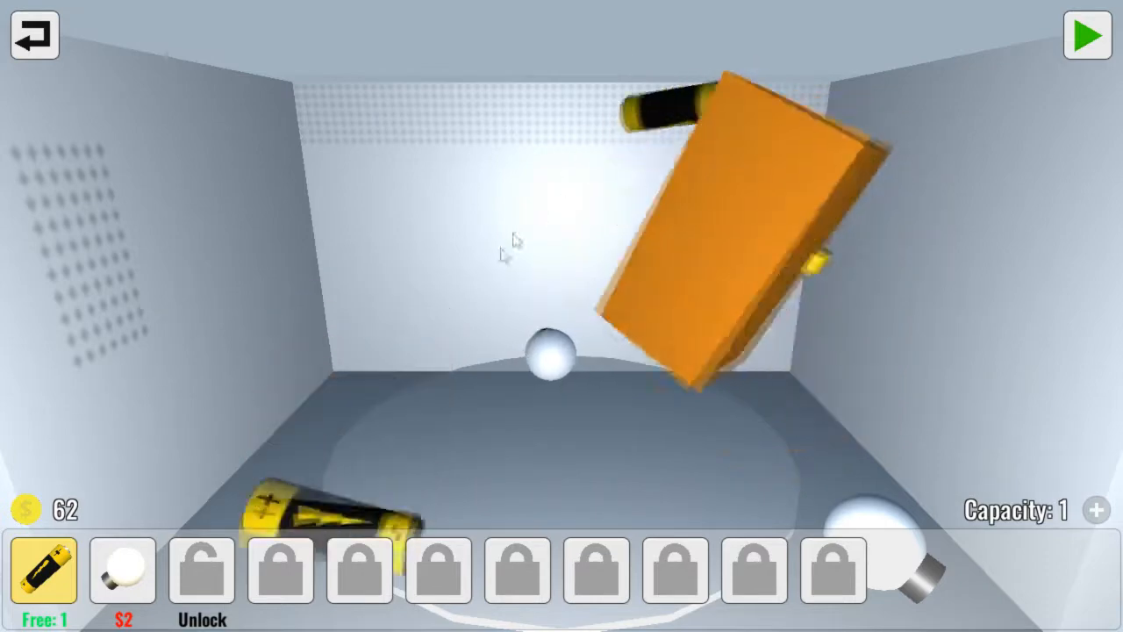
left_click(1086, 35)
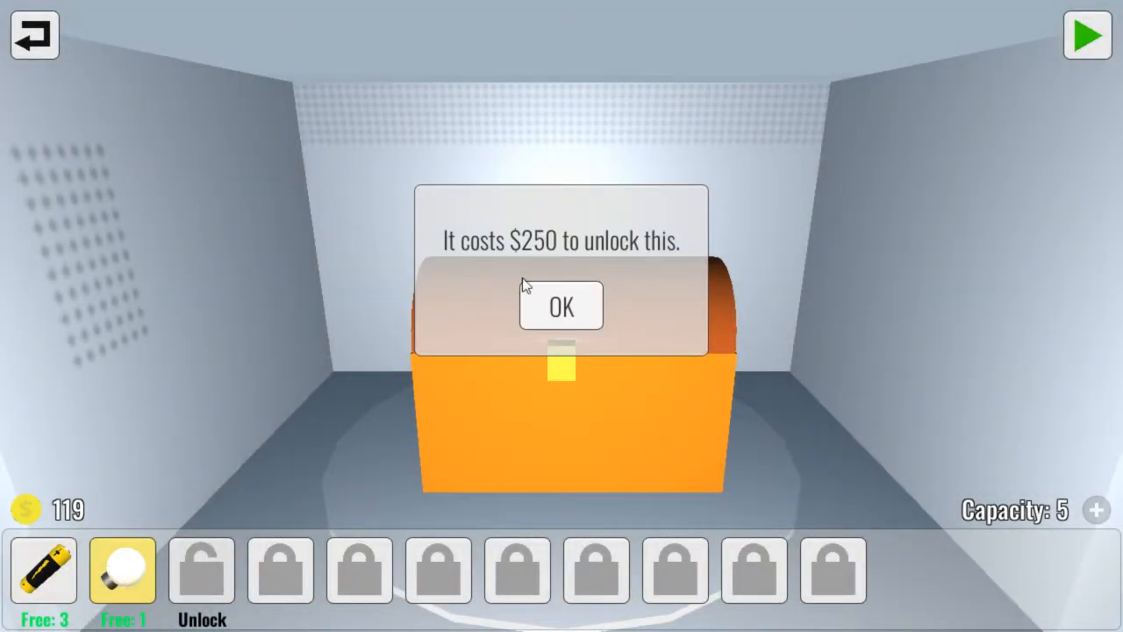
Dismiss the unlock cost notice so the chest can be microwaved again
left_click(562, 305)
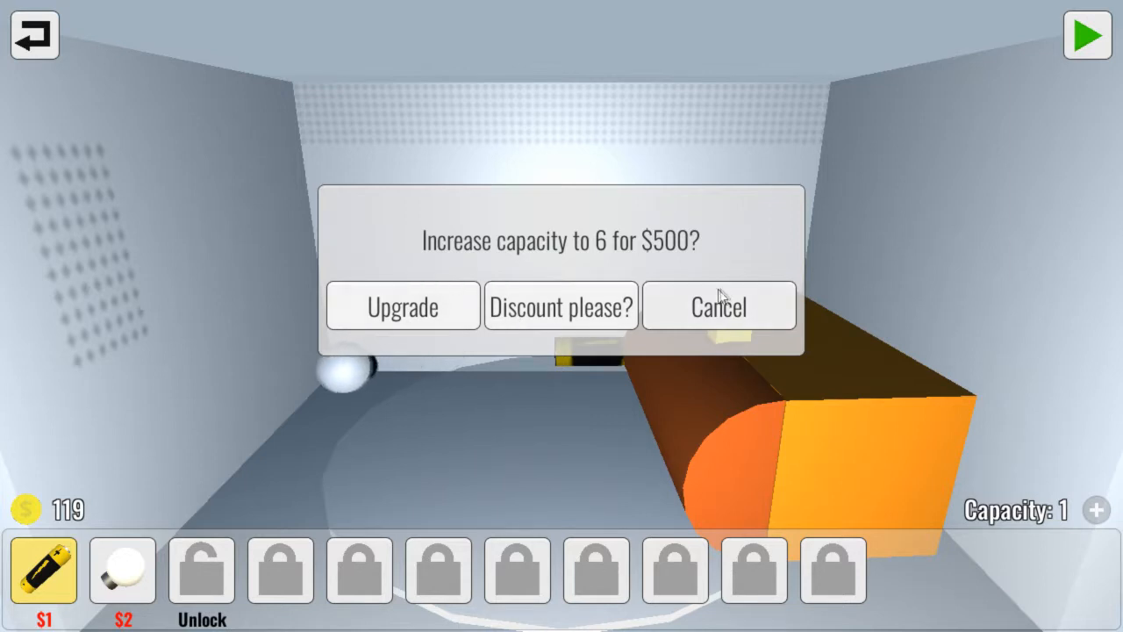
mouse_move(456, 256)
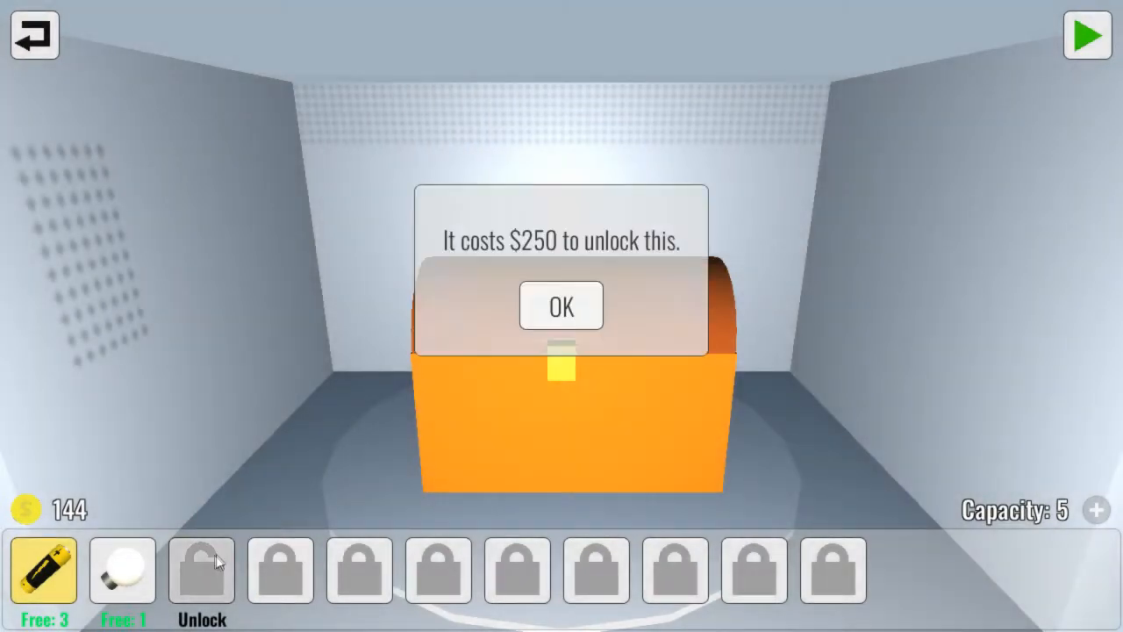
Clear the unlock notice and drop a battery in for another chest run
left_click(562, 305)
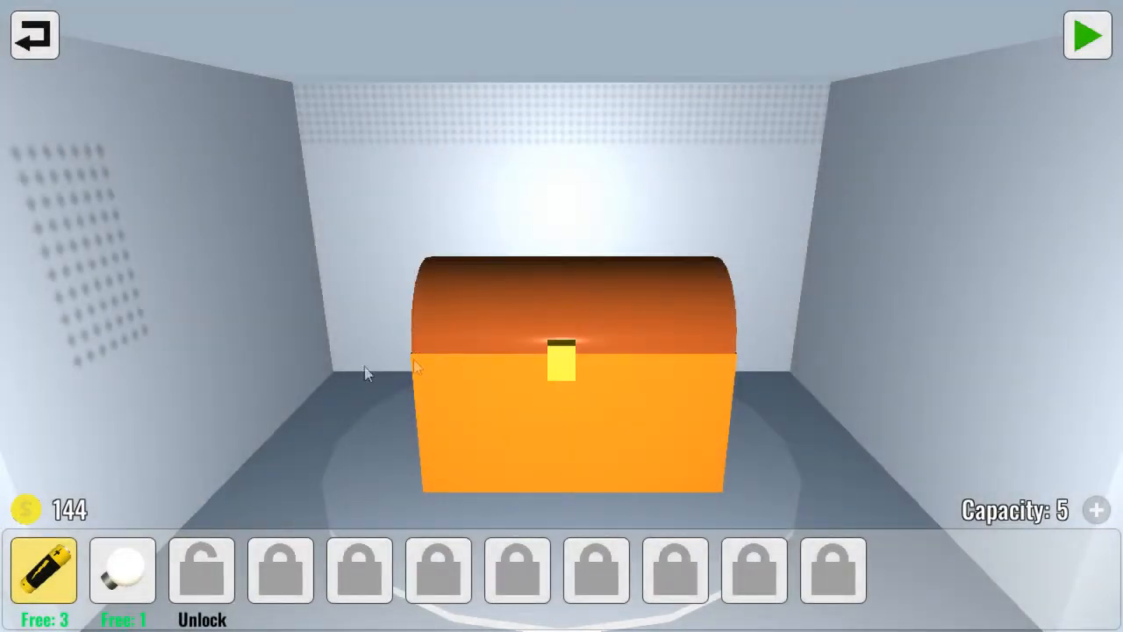
left_click(123, 568)
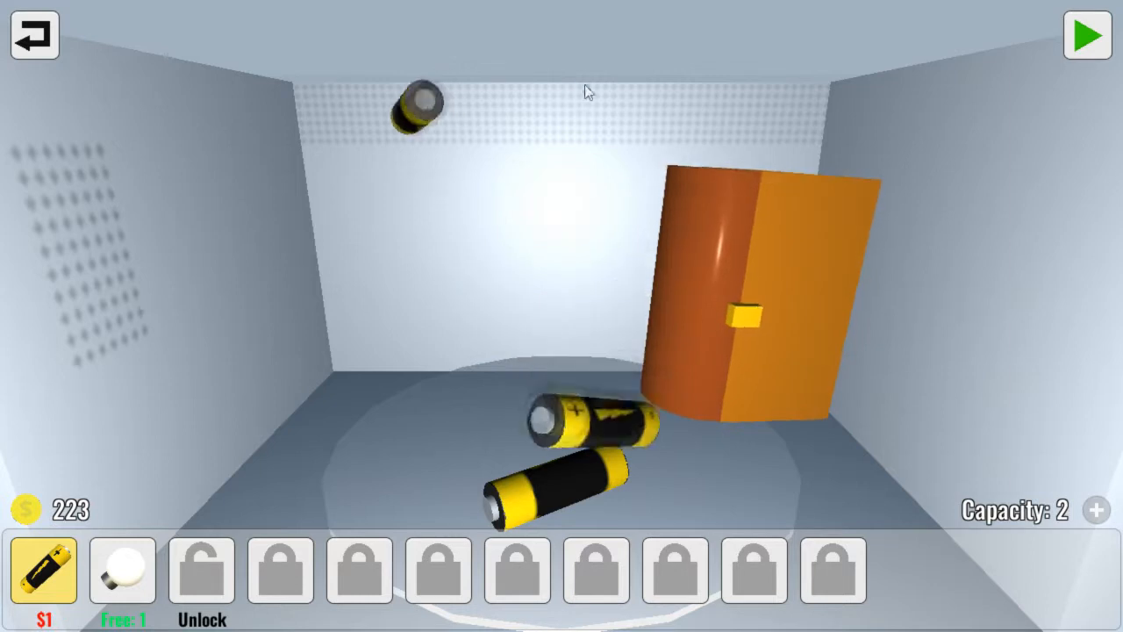
Add a light bulb alongside the batteries for the toilet-replica run
left_click(123, 572)
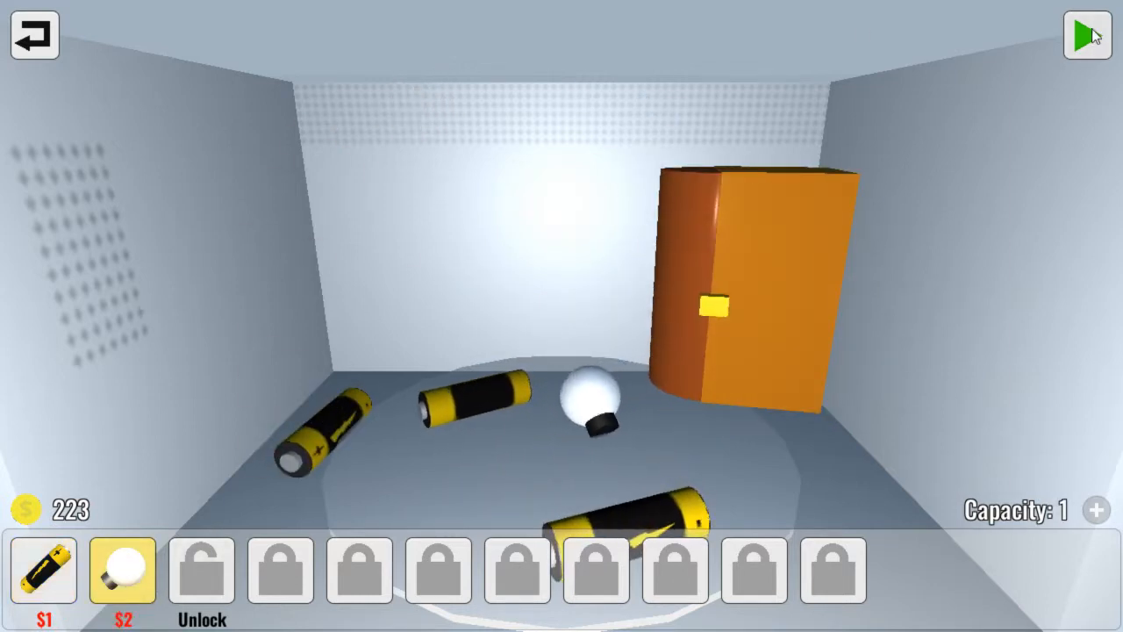
left_click(1088, 36)
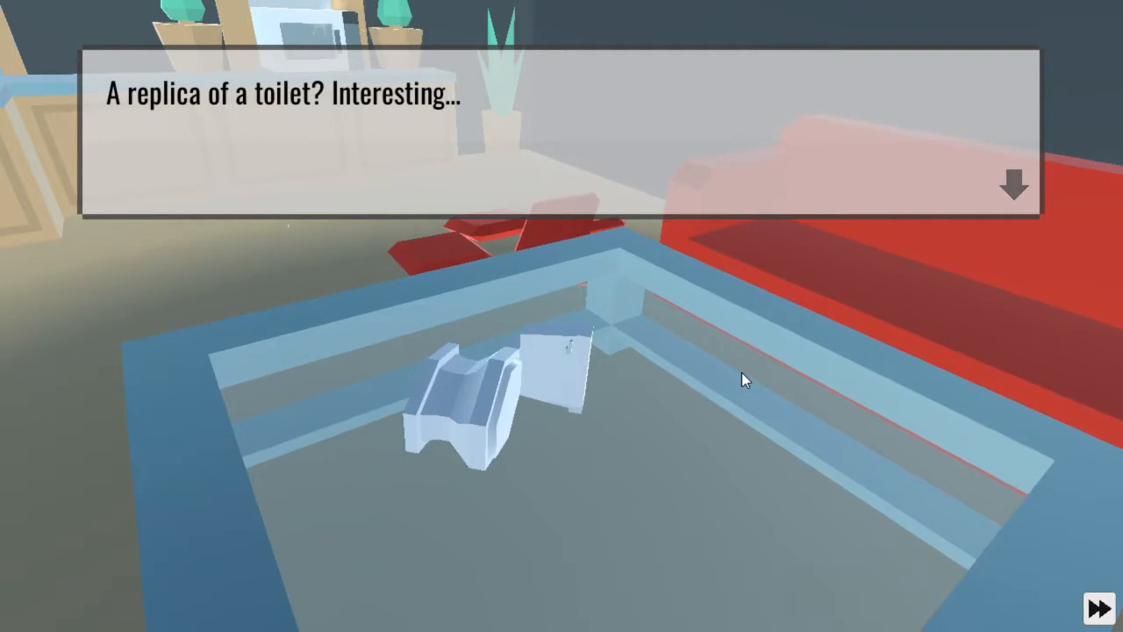
Continue past the toilet comment and spend $250 to unlock the flashlight
left_click(1014, 184)
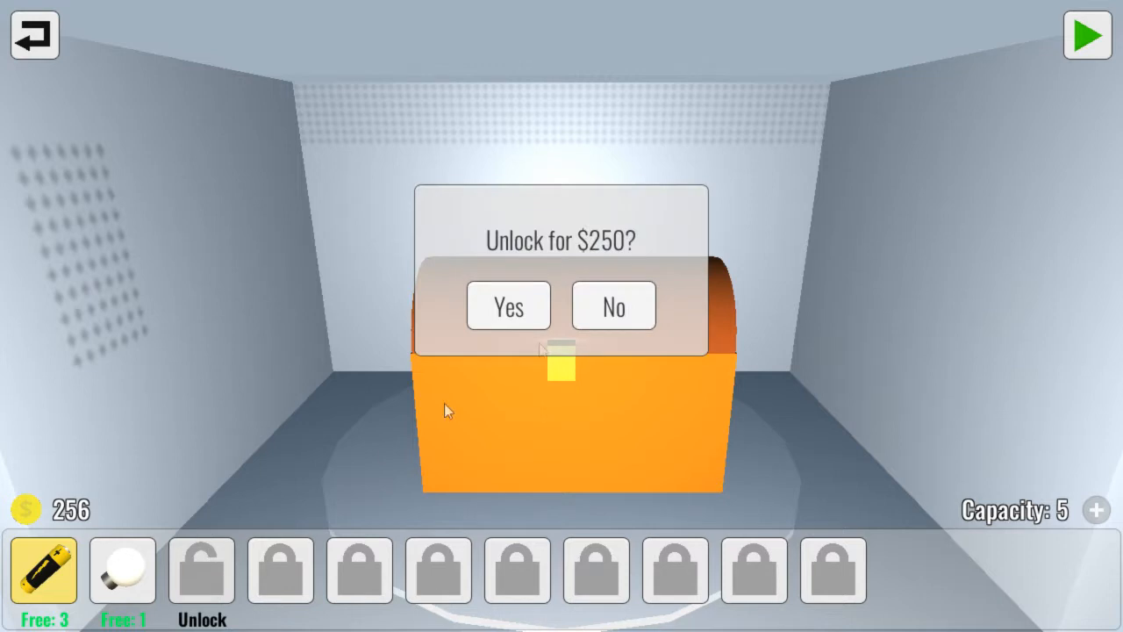
left_click(508, 305)
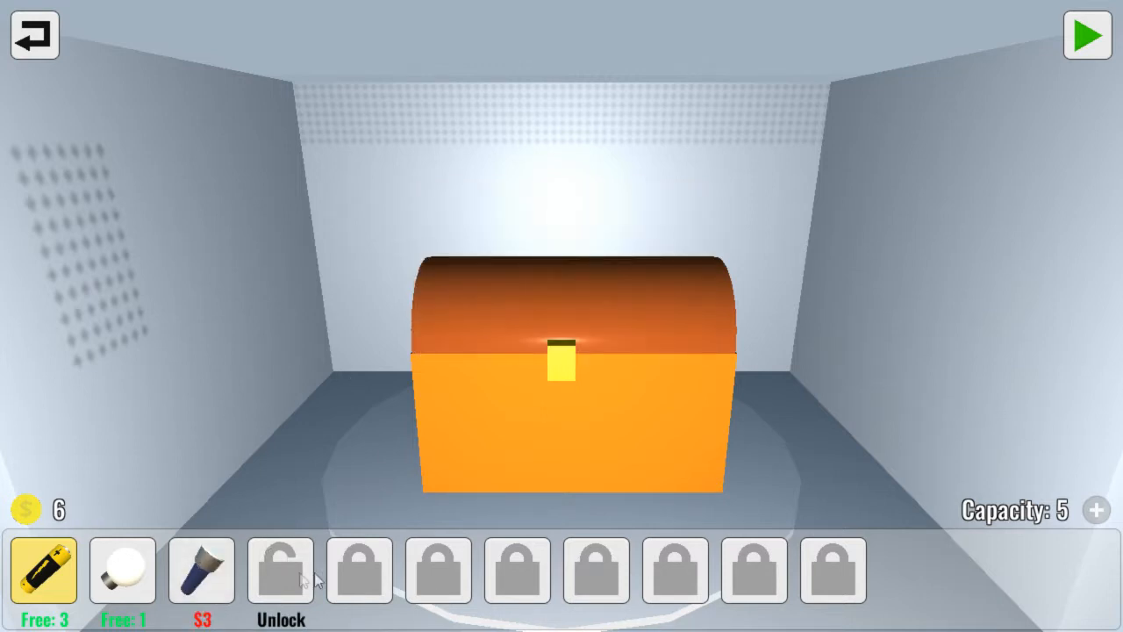
mouse_move(92, 590)
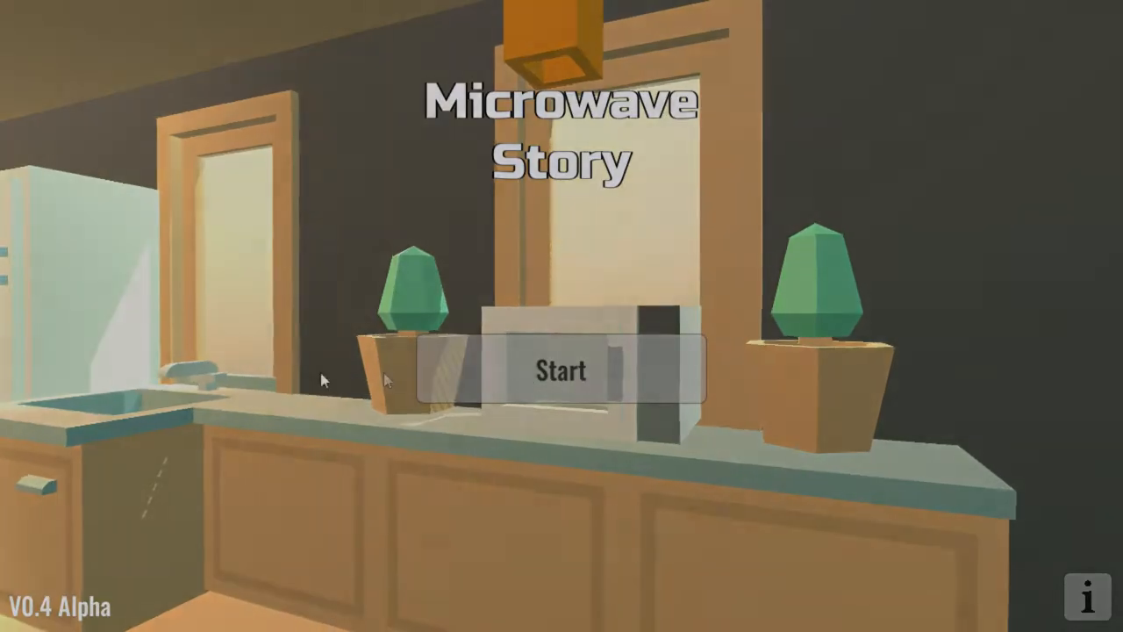
Start the game, return to the title screen and show the credits and licenses
left_click(562, 368)
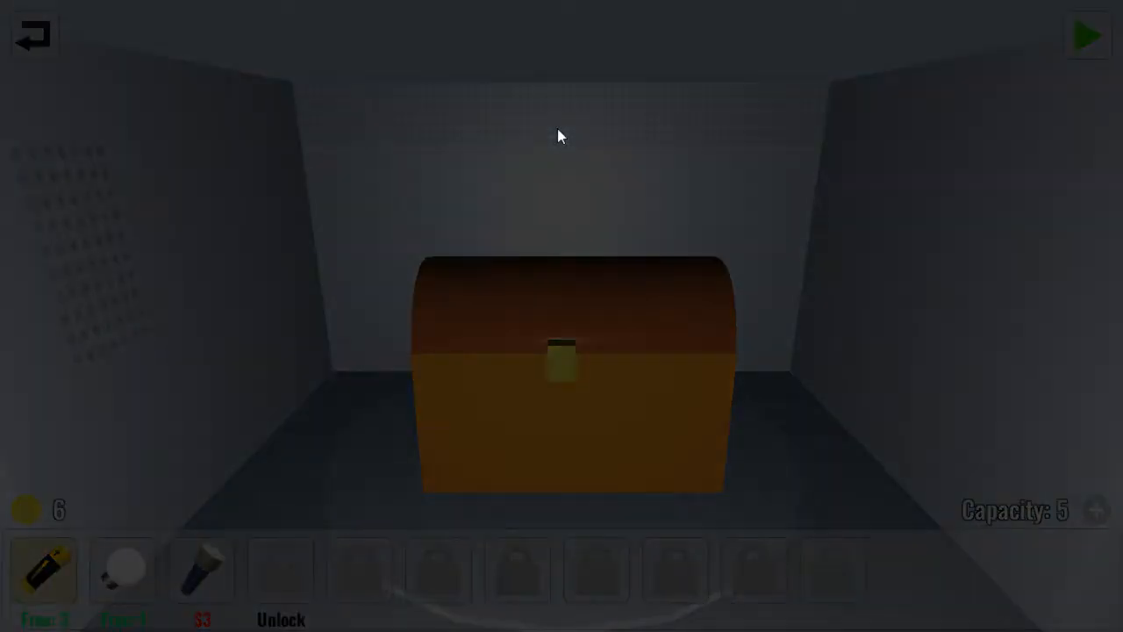
left_click(32, 35)
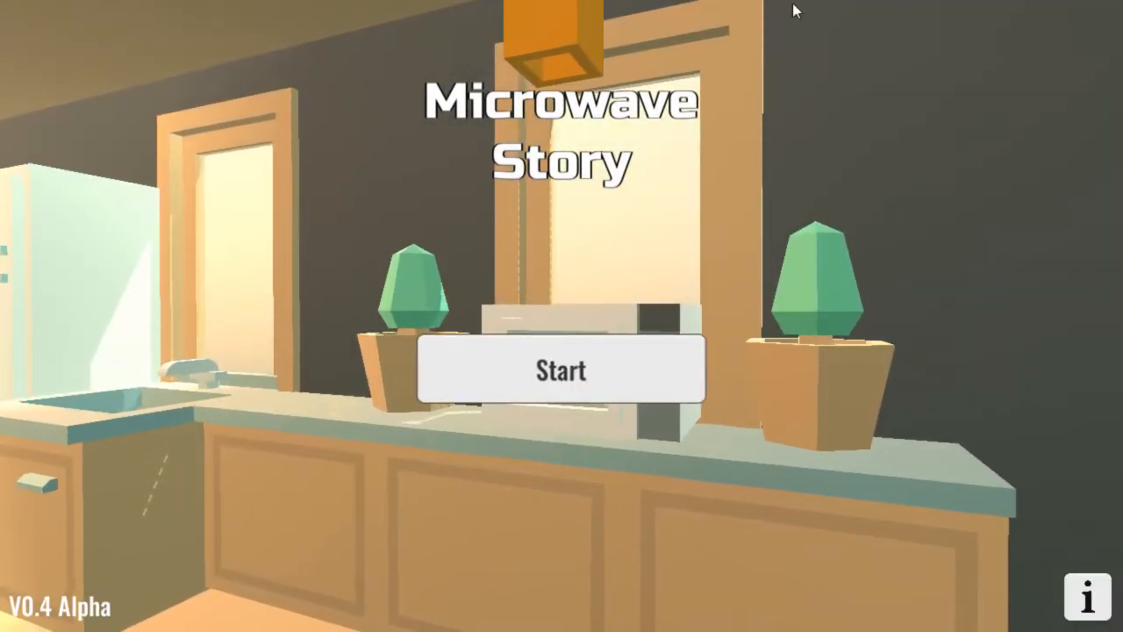
left_click(1085, 595)
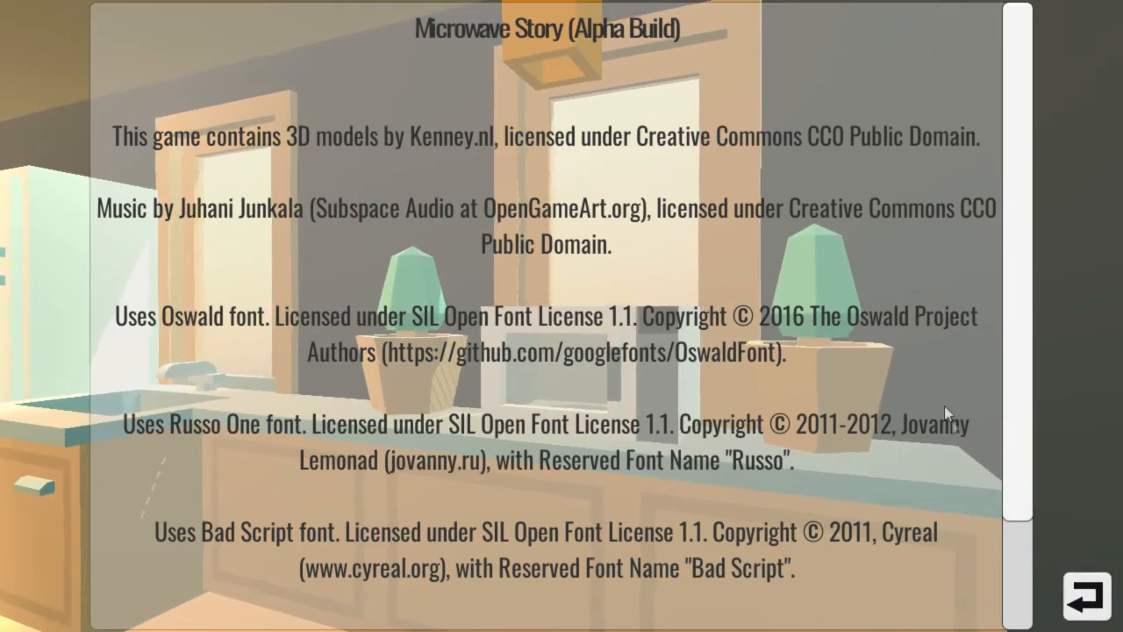